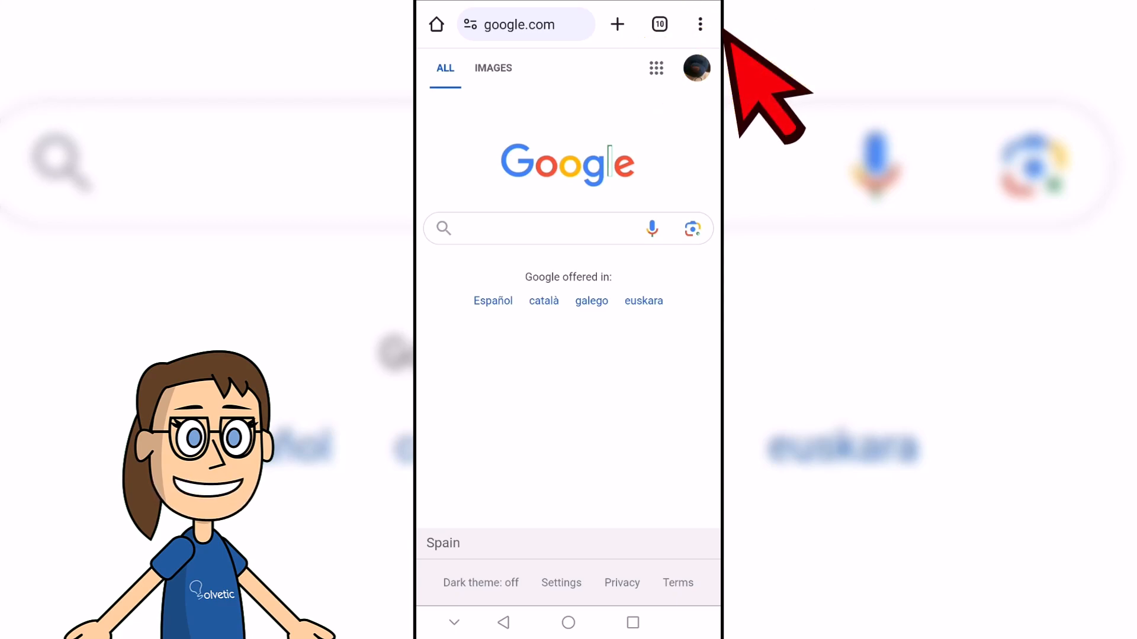
Step: Switch google.com to its desktop-site version in Chrome
{"action": "left_click", "coordinate": [699, 24]}
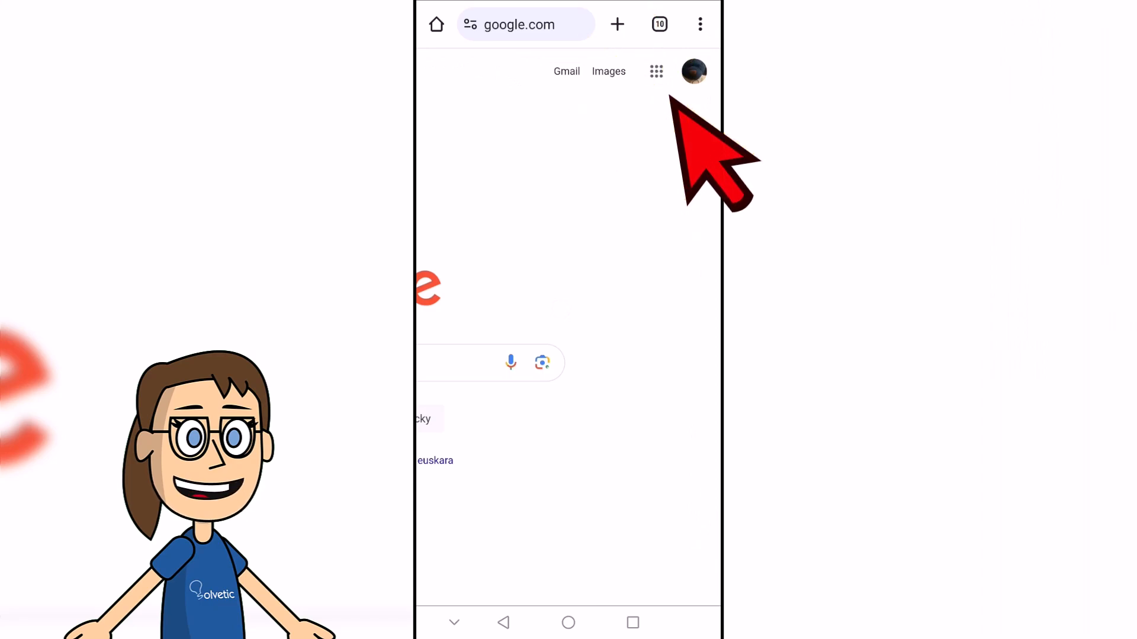
Step: Launch Gmail from the Google apps grid, landing on the empty Primary inbox
{"action": "left_click", "coordinate": [655, 72]}
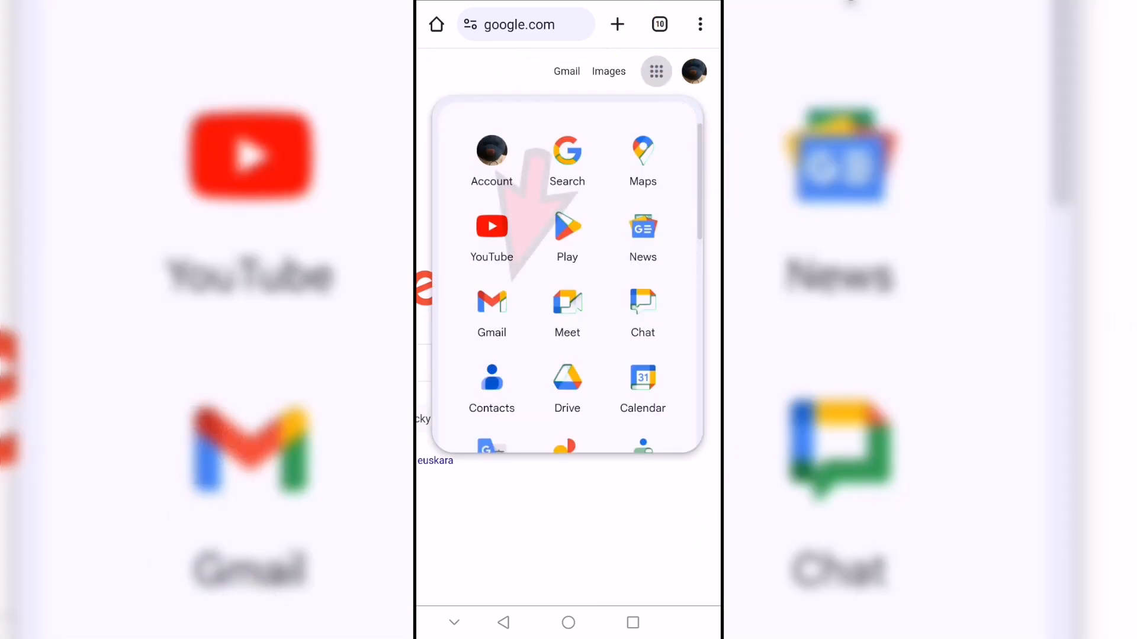
{"action": "left_click", "coordinate": [492, 313]}
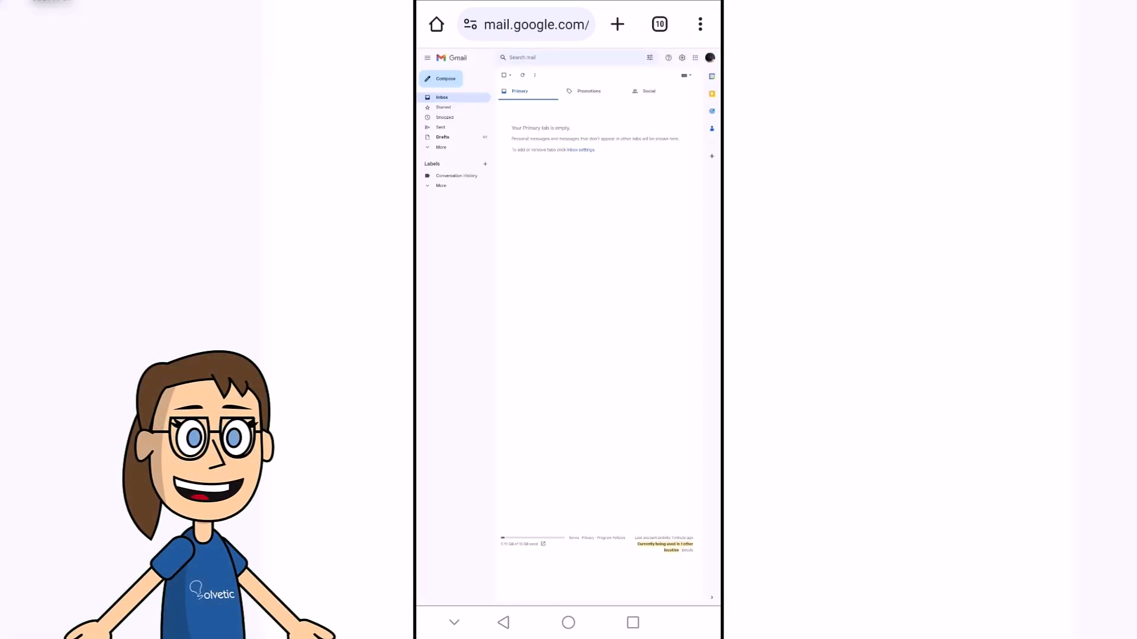
Step: Show the Updates category list via More > Categories in the sidebar
{"action": "left_click", "coordinate": [441, 147]}
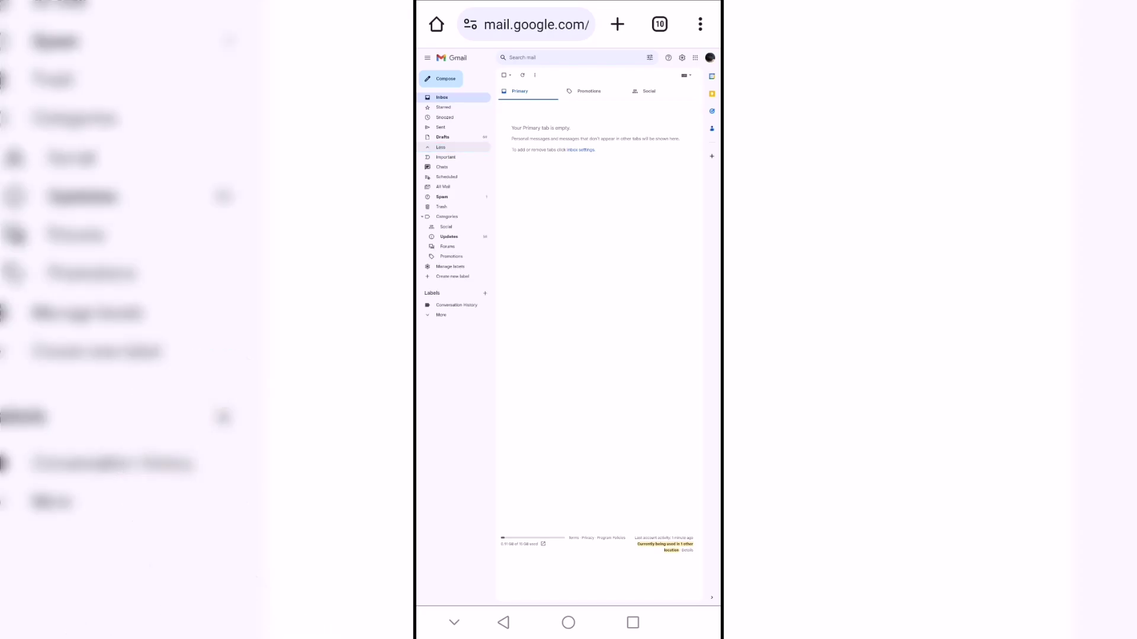
{"action": "left_click", "coordinate": [449, 236]}
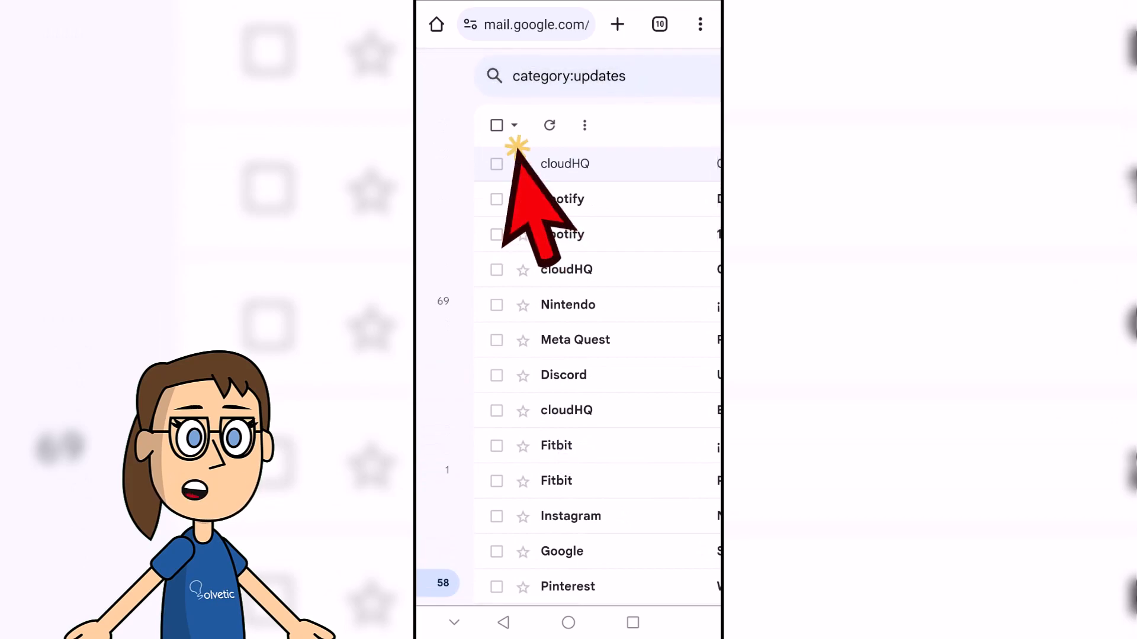
Step: Select all 63 Updates conversations and confirm their deletion, leaving the list empty
{"action": "left_click", "coordinate": [495, 124]}
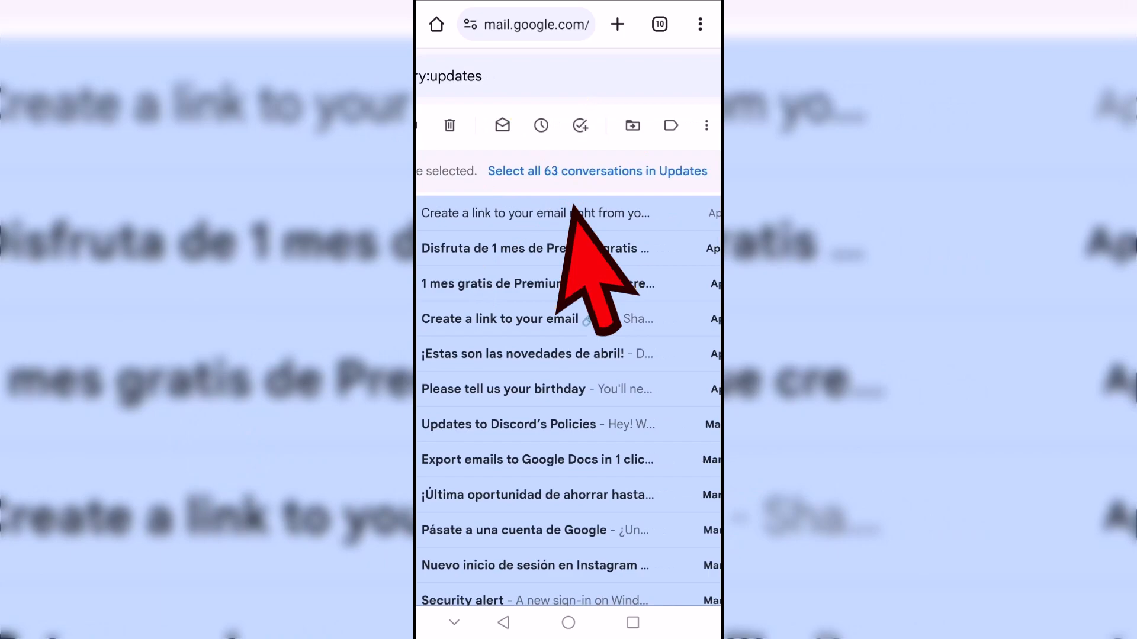
{"action": "left_click", "coordinate": [596, 171]}
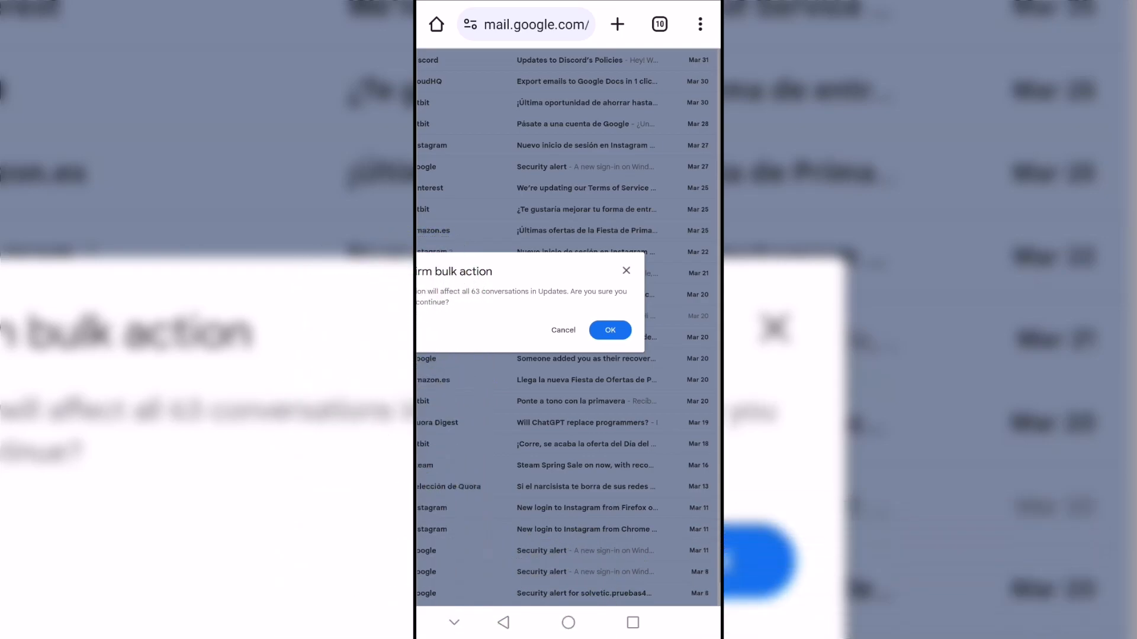
{"action": "left_click", "coordinate": [610, 329]}
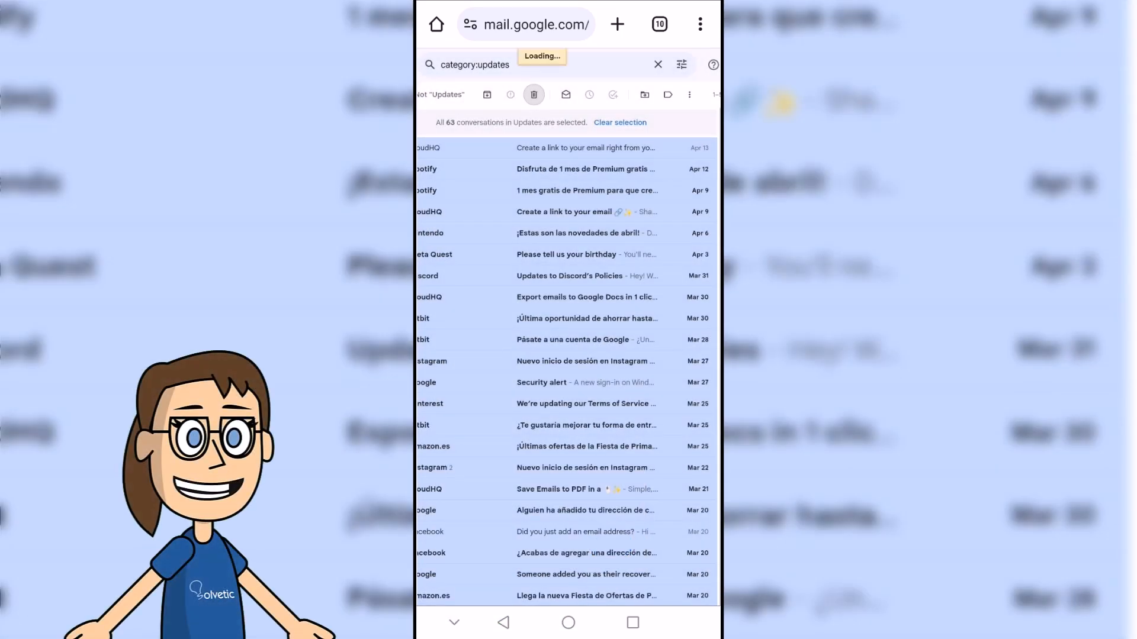
{"action": "left_click", "coordinate": [534, 94]}
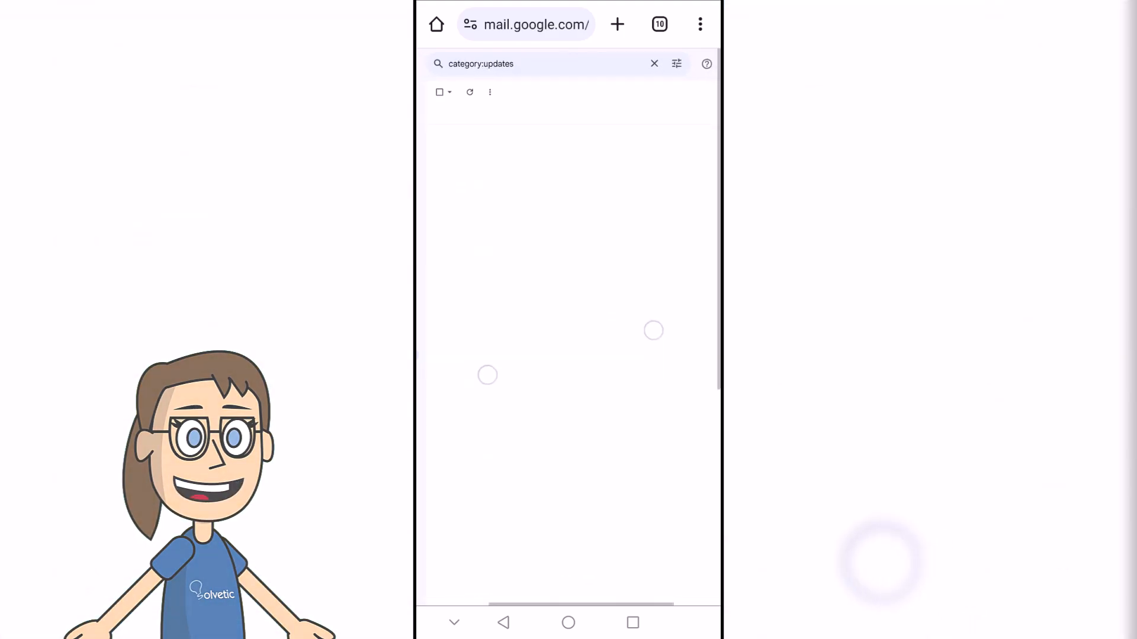